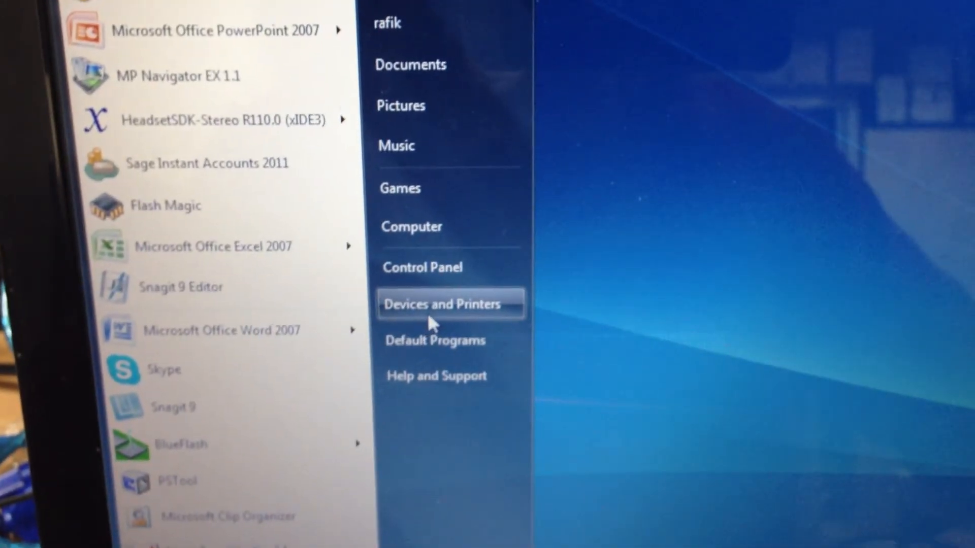
Launch Devices and Printers from the Start menu's right column
left_click(445, 304)
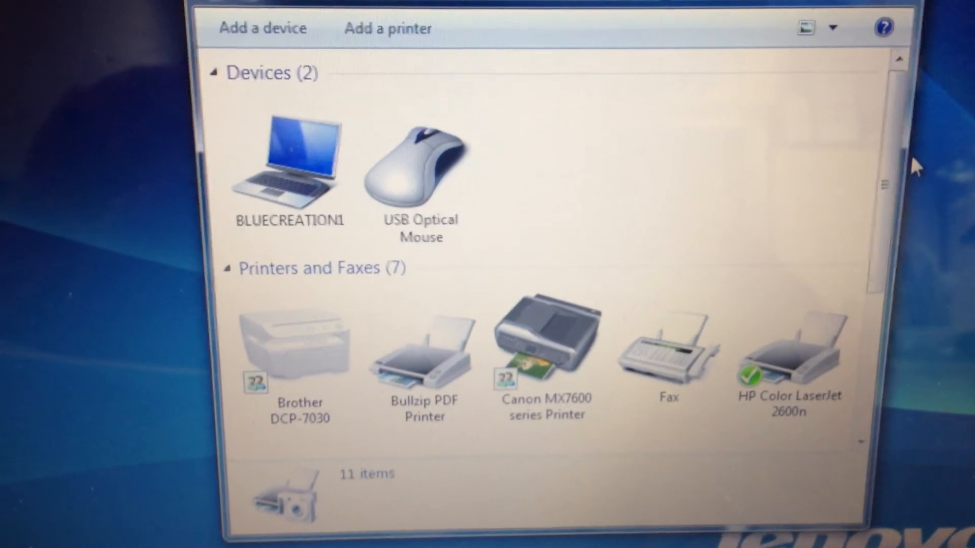
scroll("down", 3)
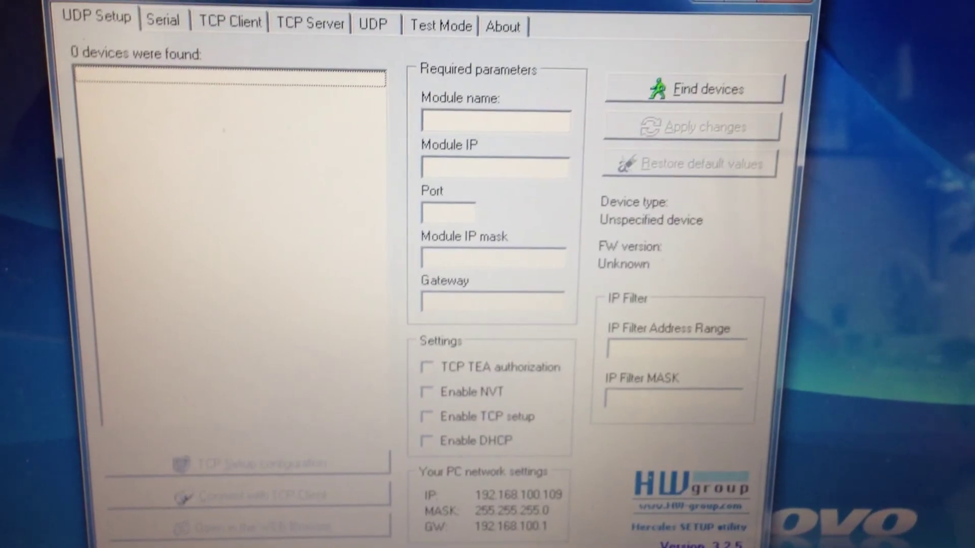
Switch Hercules to the Serial tab showing COM6 at 9600 baud
left_click(160, 19)
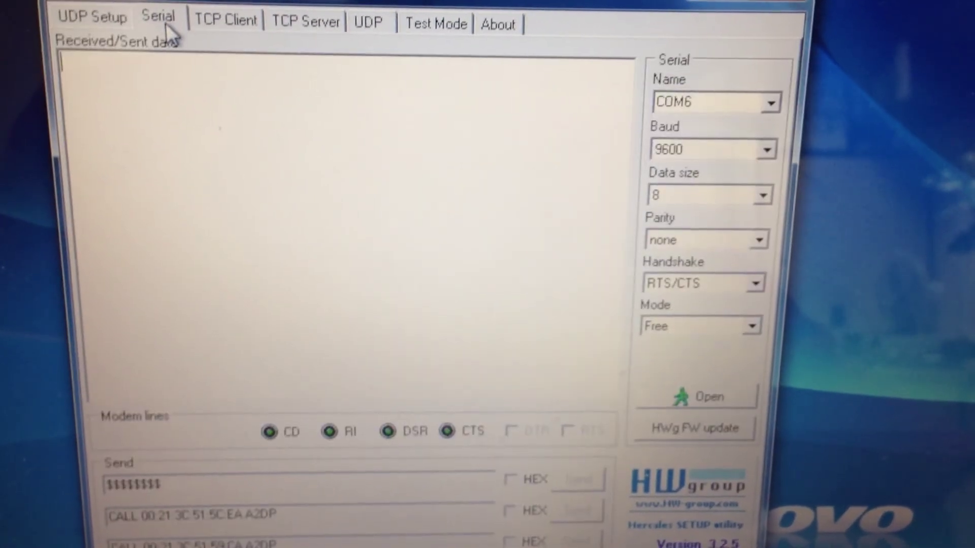